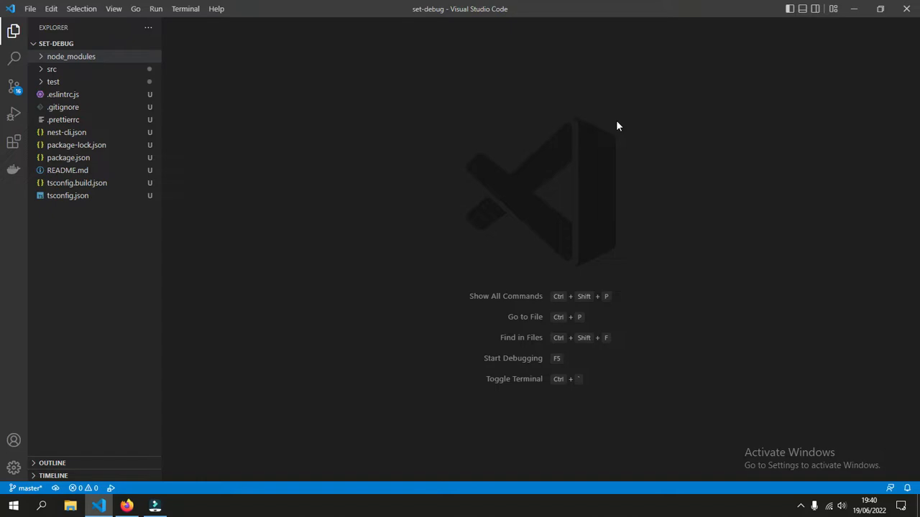
{"action": "mouse_move", "coordinate": [606, 129]}
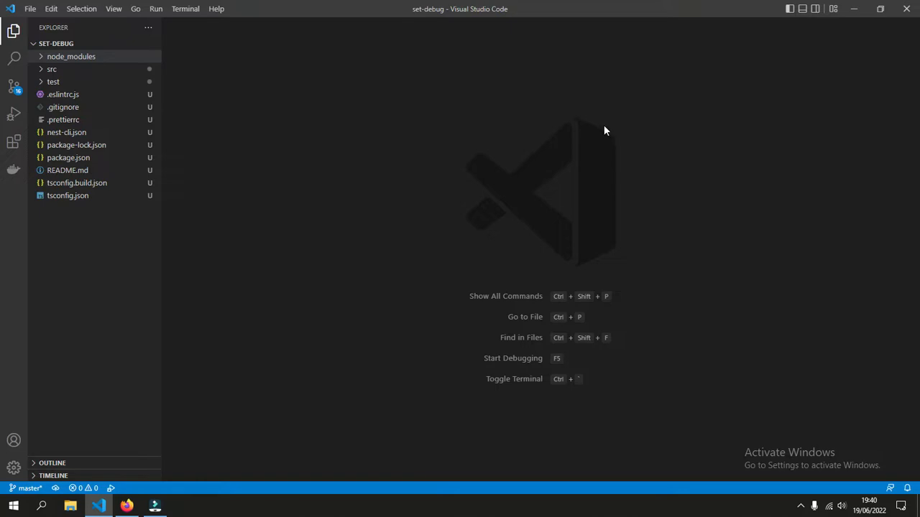
{"action": "mouse_move", "coordinate": [430, 18]}
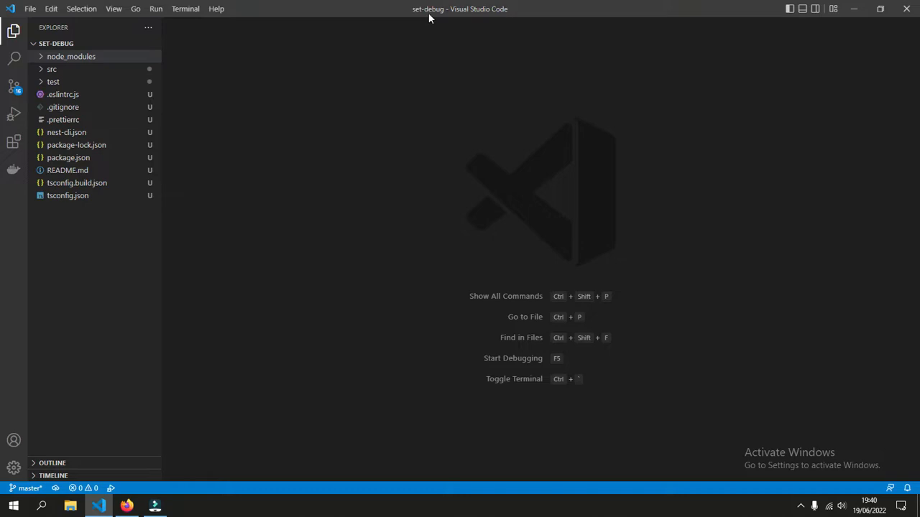
{"action": "mouse_move", "coordinate": [190, 119]}
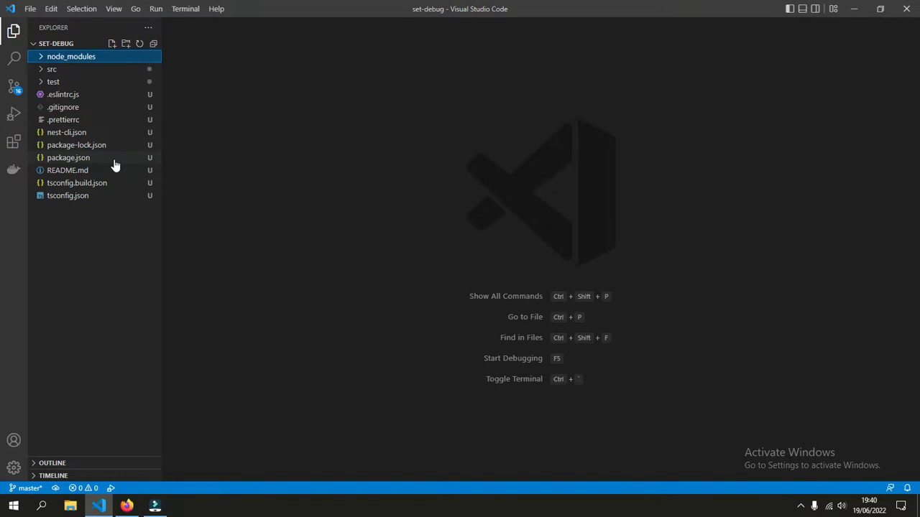
Show the start:debug script "nest start --debug --watch" in package.json.
{"action": "left_click", "coordinate": [69, 157]}
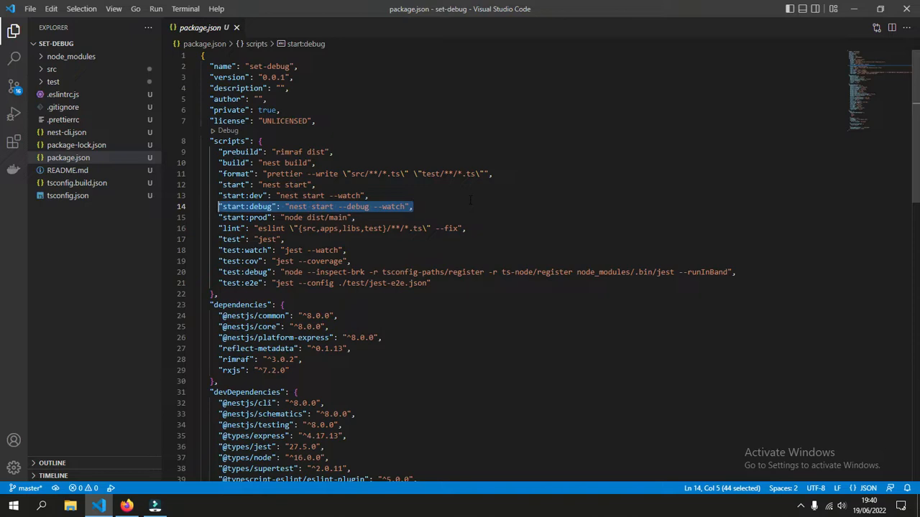
{"action": "mouse_move", "coordinate": [348, 207]}
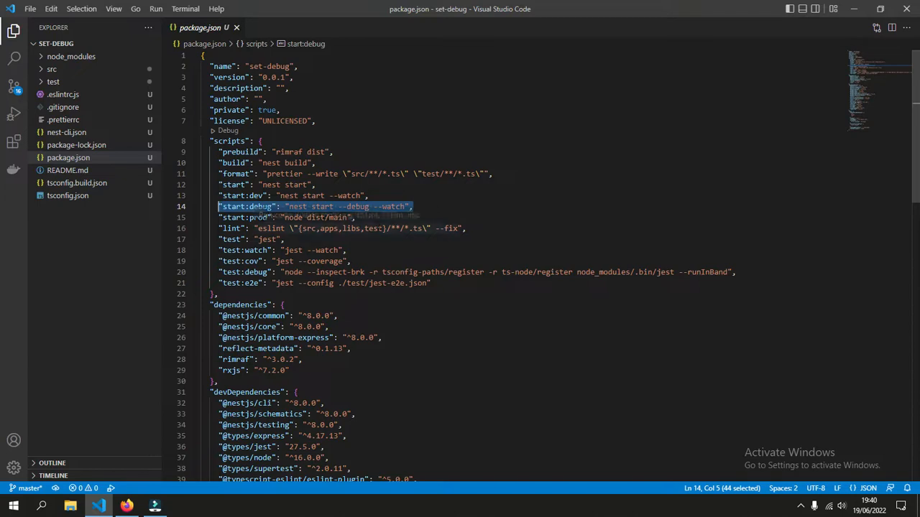
Run npm run start:debug in a new terminal so Nest starts with the debugger listening.
{"action": "left_click", "coordinate": [184, 9]}
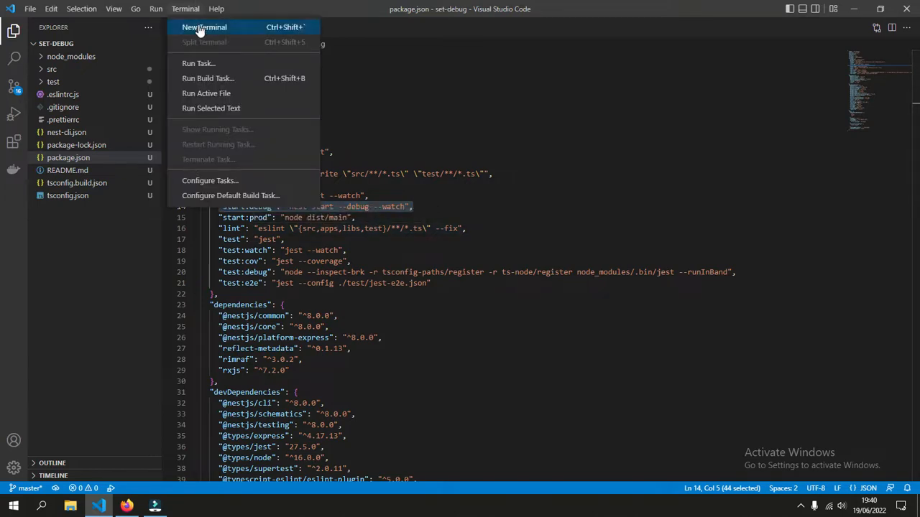
{"action": "left_click", "coordinate": [204, 26]}
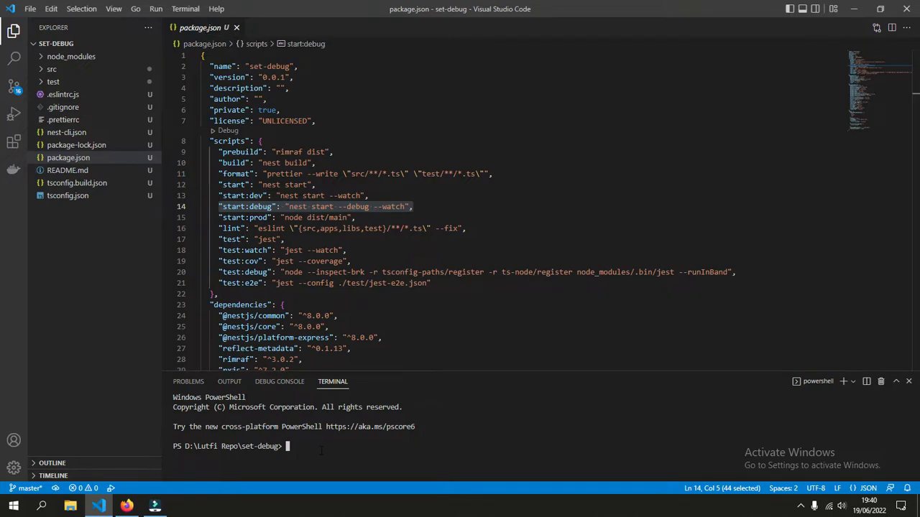
{"action": "type", "text": "npm"}
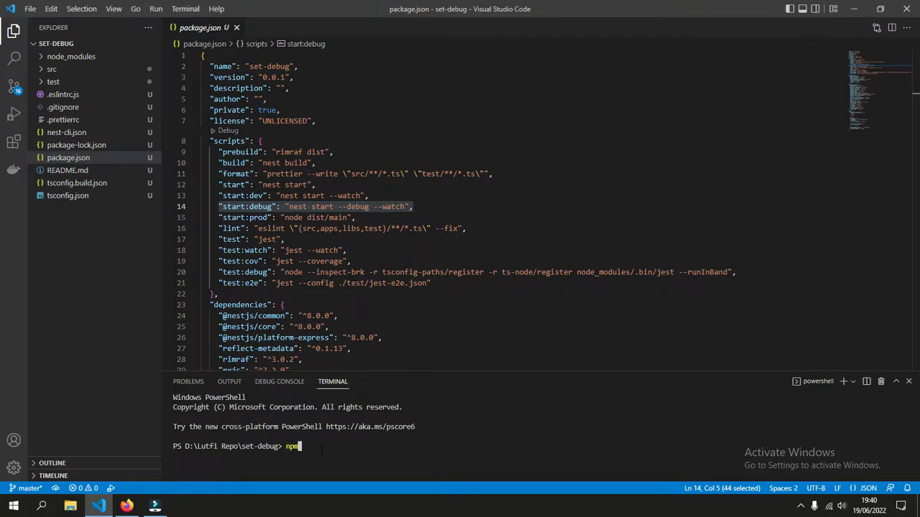
{"action": "type", "text": "run s"}
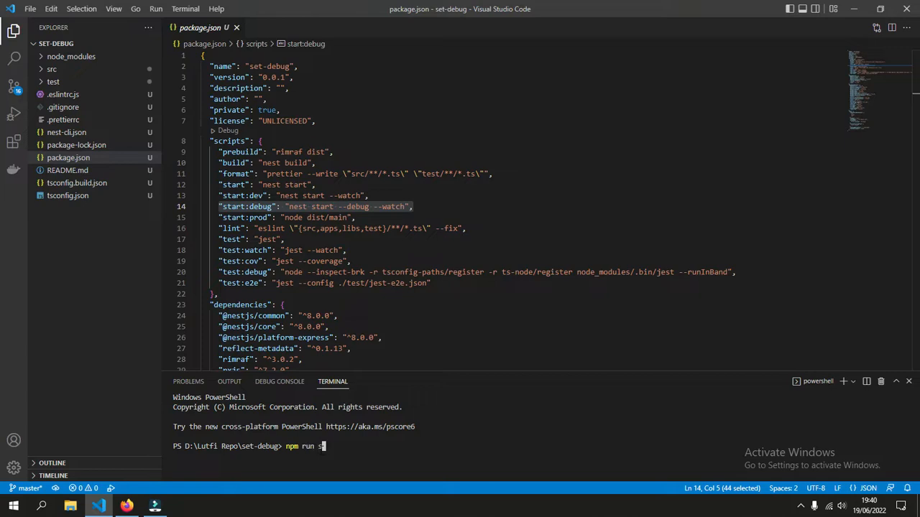
{"action": "type", "text": "tart:"}
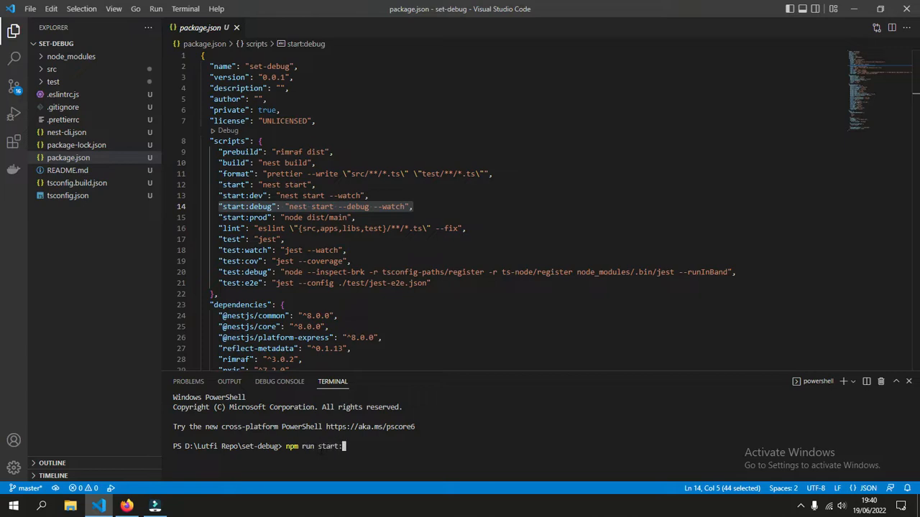
{"action": "type", "text": "debug"}
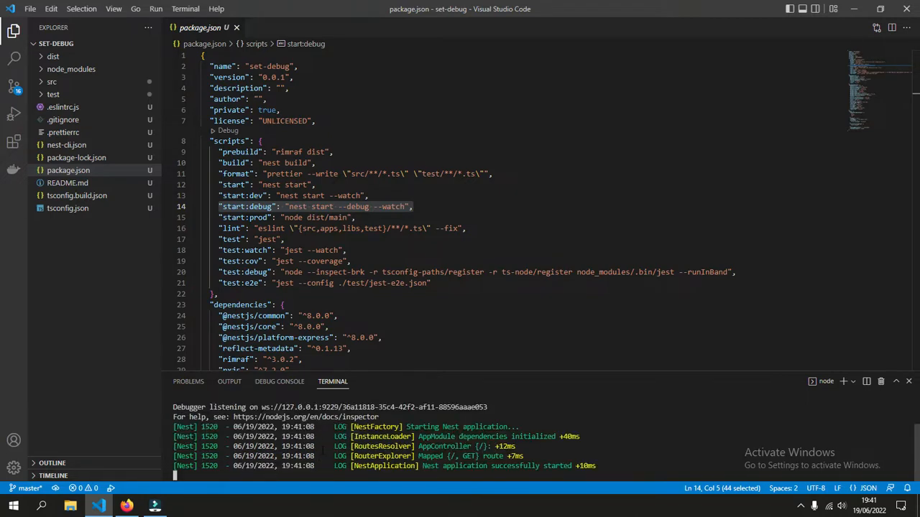
Load localhost:3000/ in Firefox and see the app return Hello World!
{"action": "left_click", "coordinate": [127, 506]}
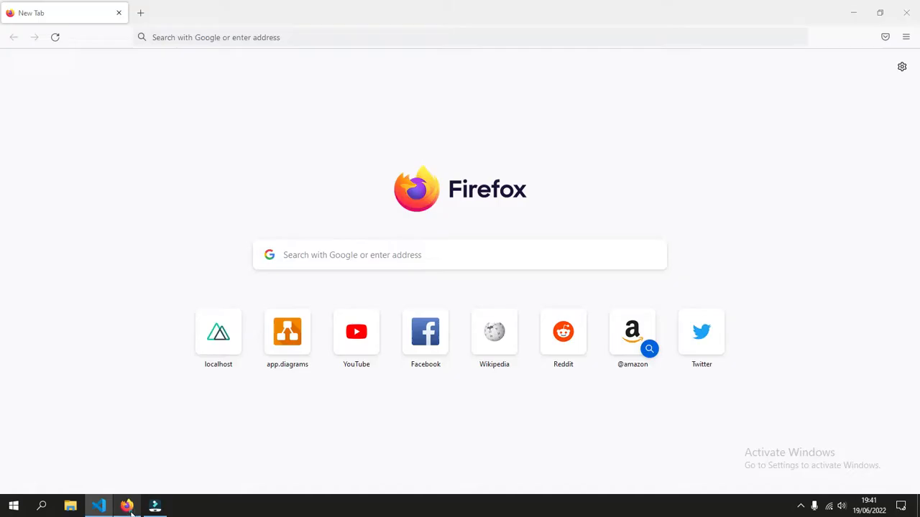
{"action": "type", "text": "localhost:3000/"}
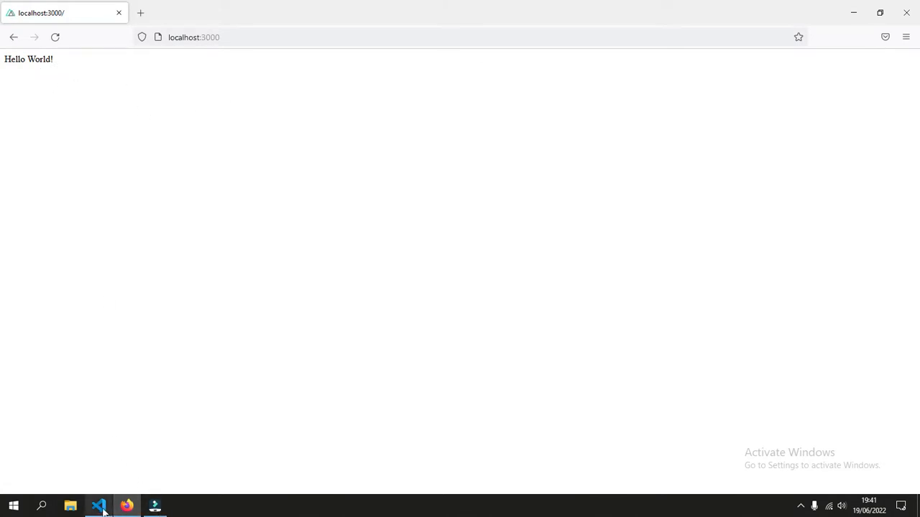
Generate a launch.json with the default Node.js Launch Program configuration.
{"action": "left_click", "coordinate": [99, 505]}
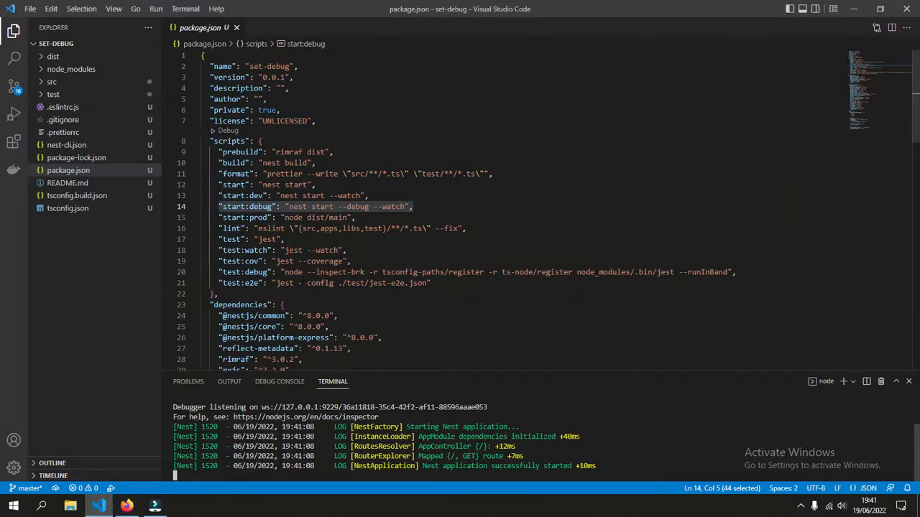
{"action": "mouse_move", "coordinate": [231, 229]}
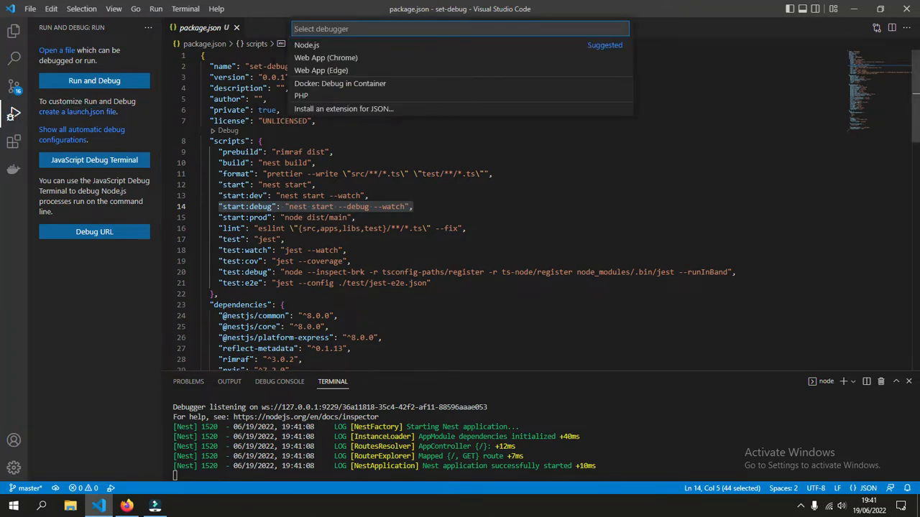
{"action": "mouse_move", "coordinate": [316, 51]}
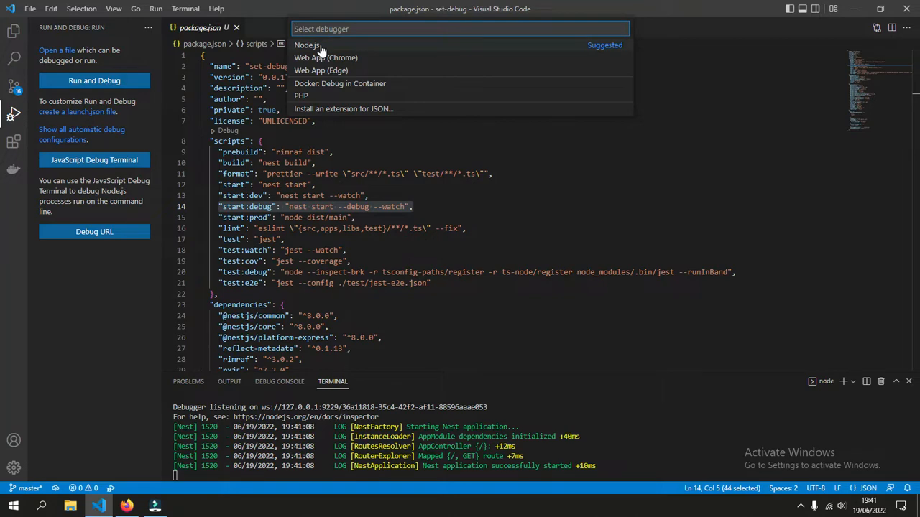
{"action": "left_click", "coordinate": [307, 44]}
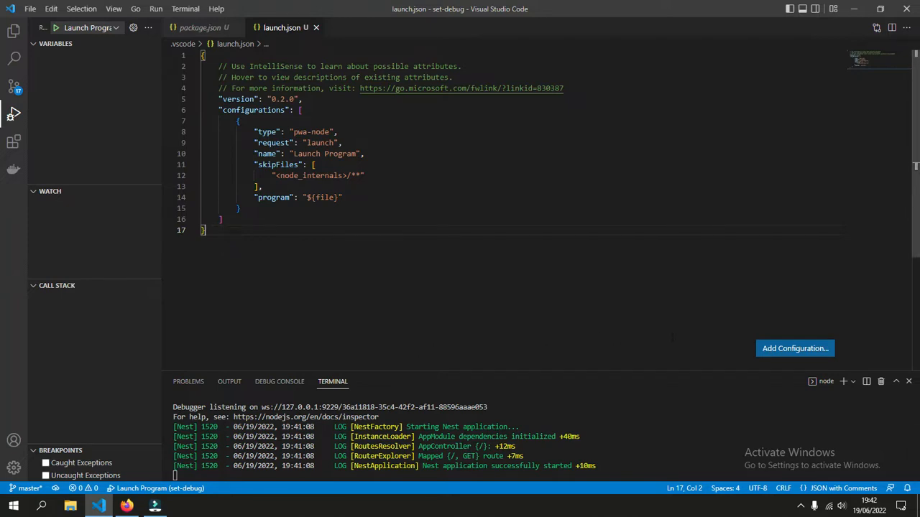
Add a Node.js Attach configuration on port 9229 in place of Launch Program.
{"action": "left_click", "coordinate": [795, 349]}
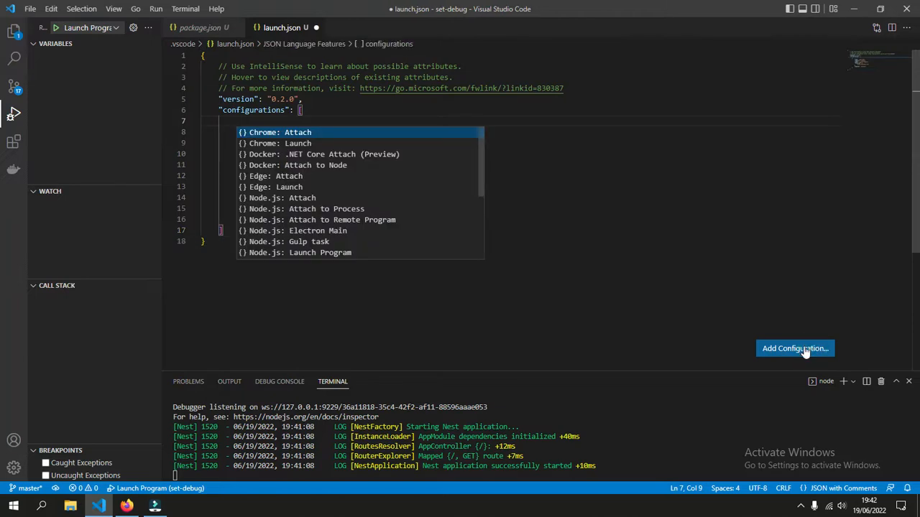
{"action": "mouse_move", "coordinate": [333, 201]}
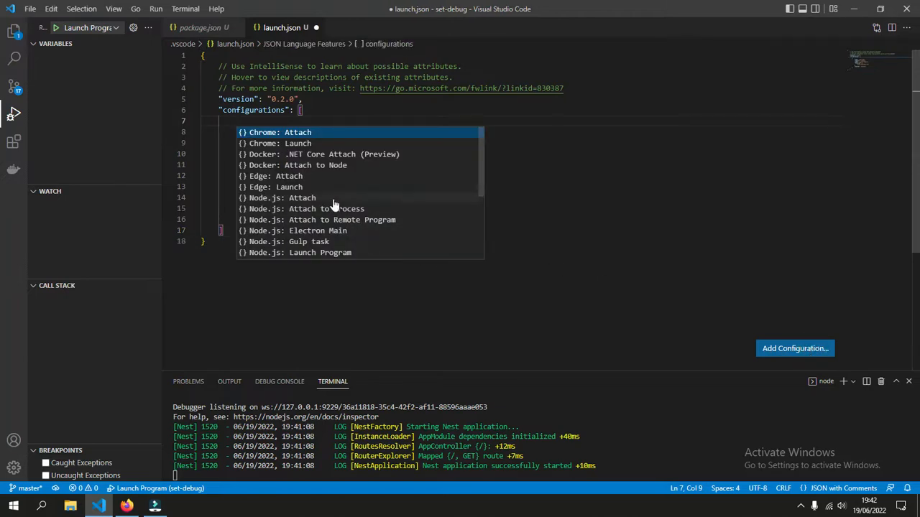
{"action": "mouse_move", "coordinate": [328, 204]}
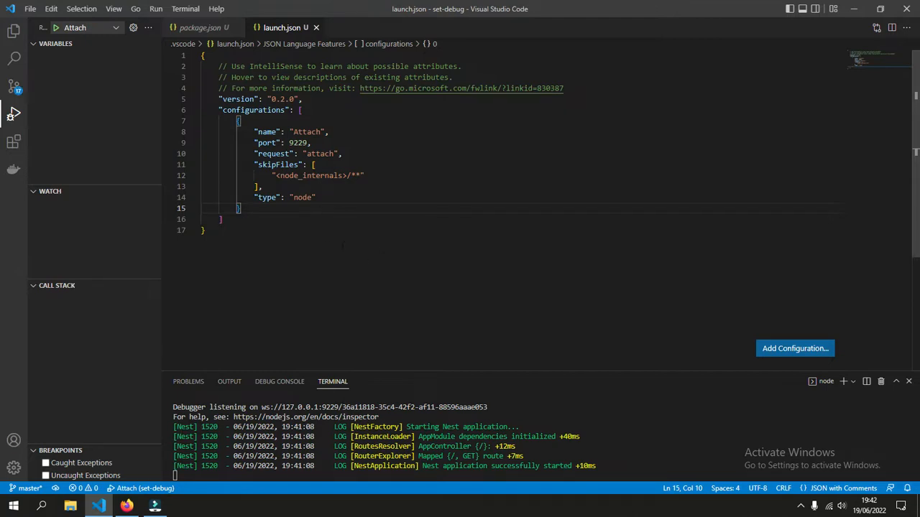
{"action": "mouse_move", "coordinate": [14, 31]}
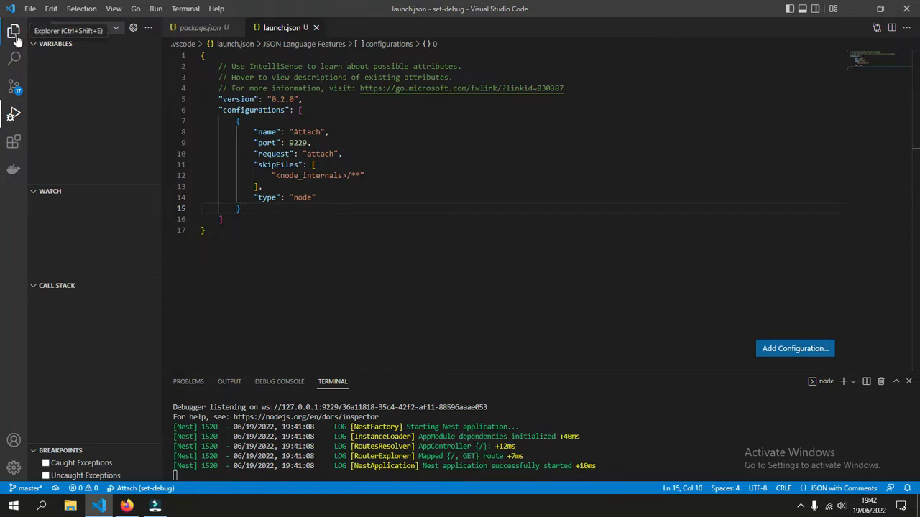
Set a breakpoint on getHello's Hello World return line in src/app.service.ts.
{"action": "left_click", "coordinate": [13, 31]}
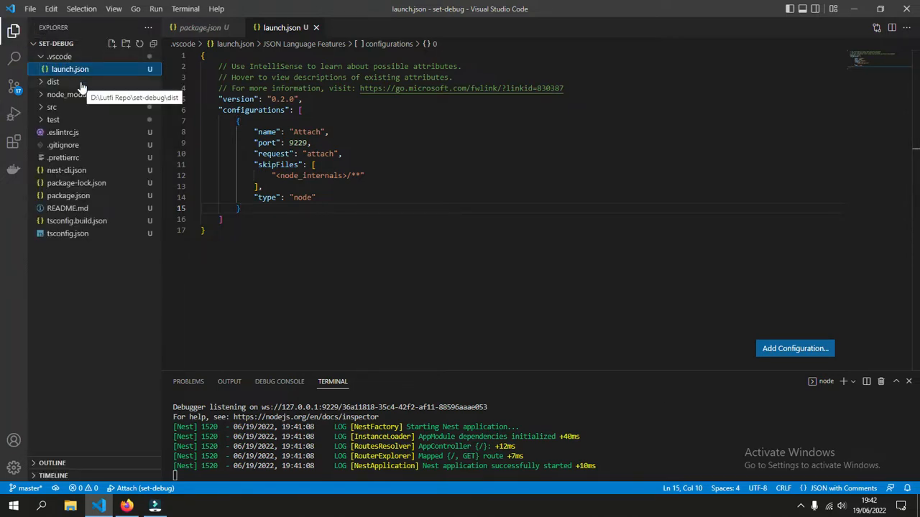
{"action": "mouse_move", "coordinate": [85, 109]}
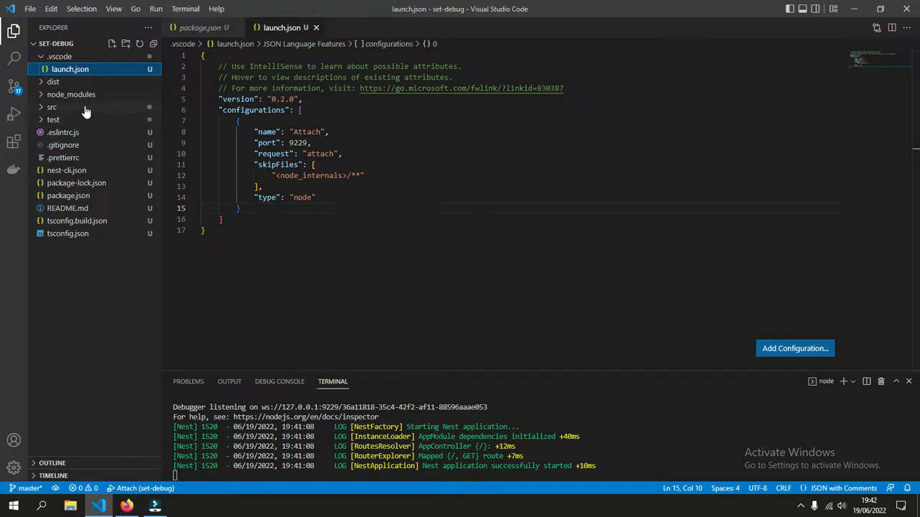
{"action": "left_click", "coordinate": [52, 107]}
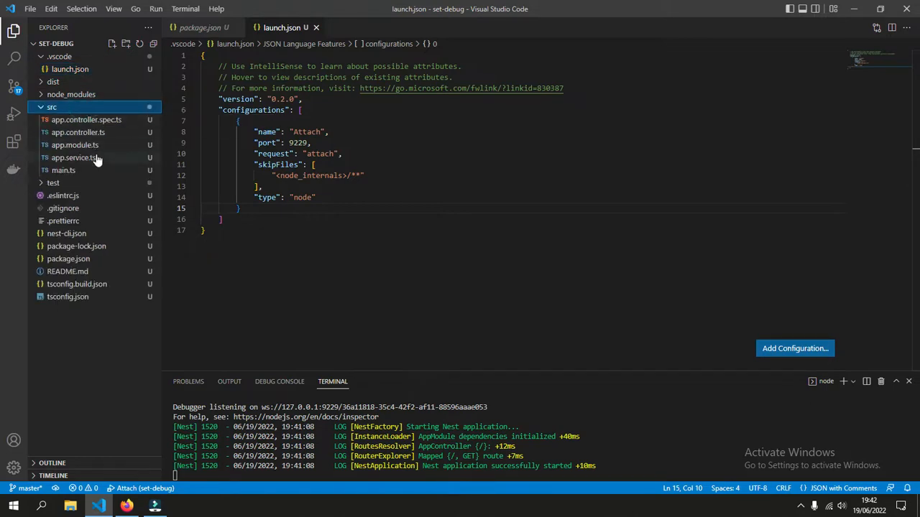
{"action": "left_click", "coordinate": [73, 157]}
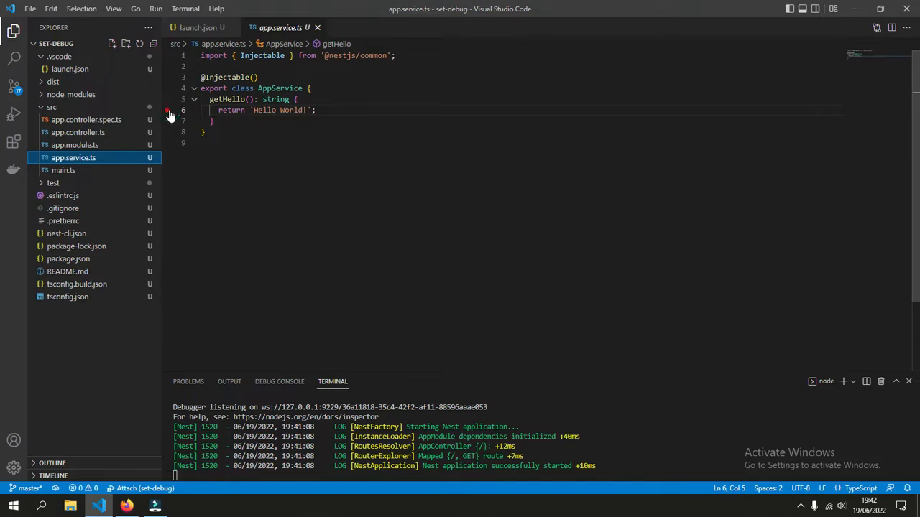
{"action": "left_click", "coordinate": [169, 110]}
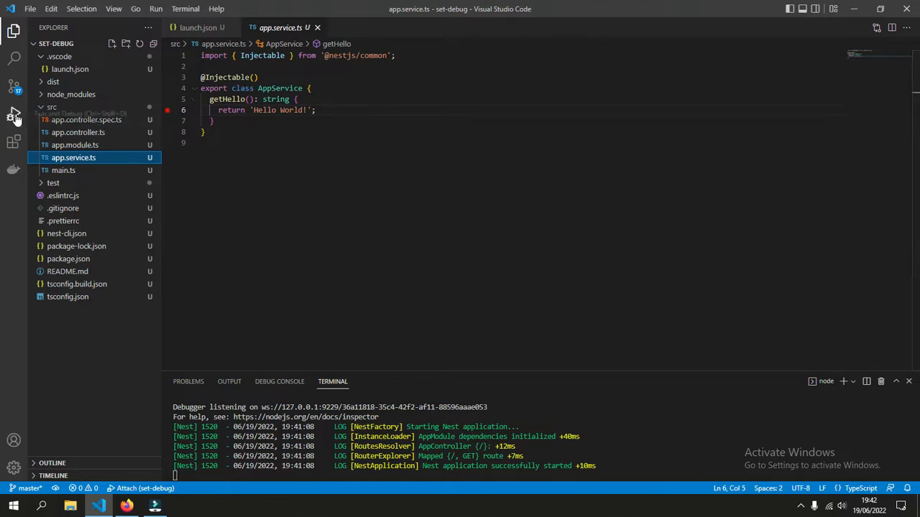
Start the Attach debug session and reload localhost:3000 so the breakpoint is hit.
{"action": "left_click", "coordinate": [14, 114]}
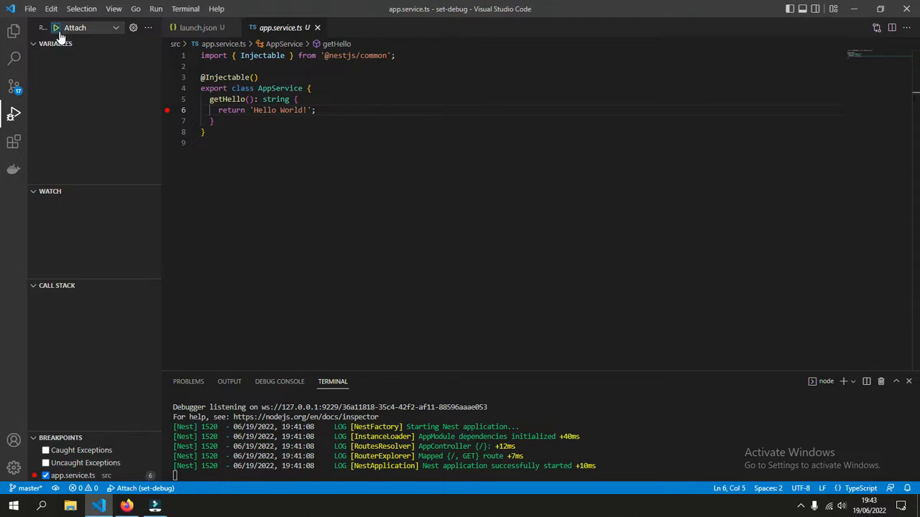
{"action": "mouse_move", "coordinate": [56, 30]}
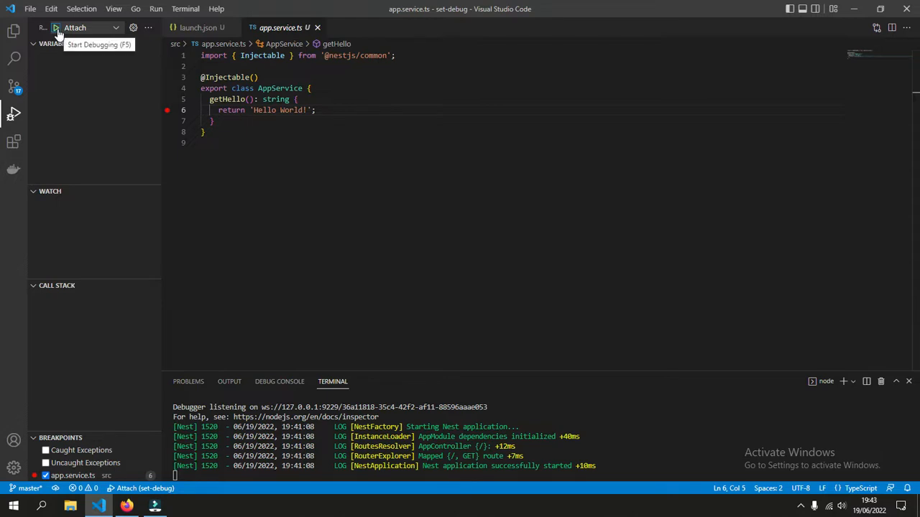
{"action": "left_click", "coordinate": [55, 27]}
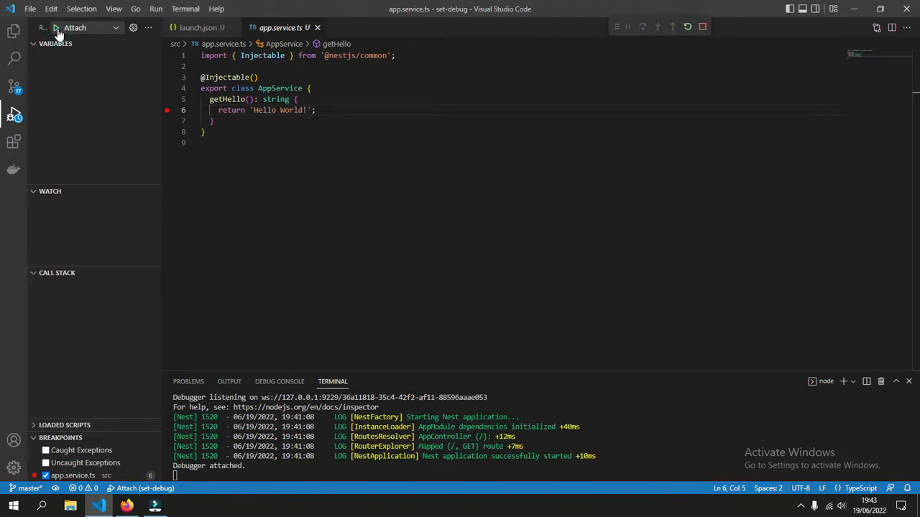
{"action": "left_click", "coordinate": [54, 28]}
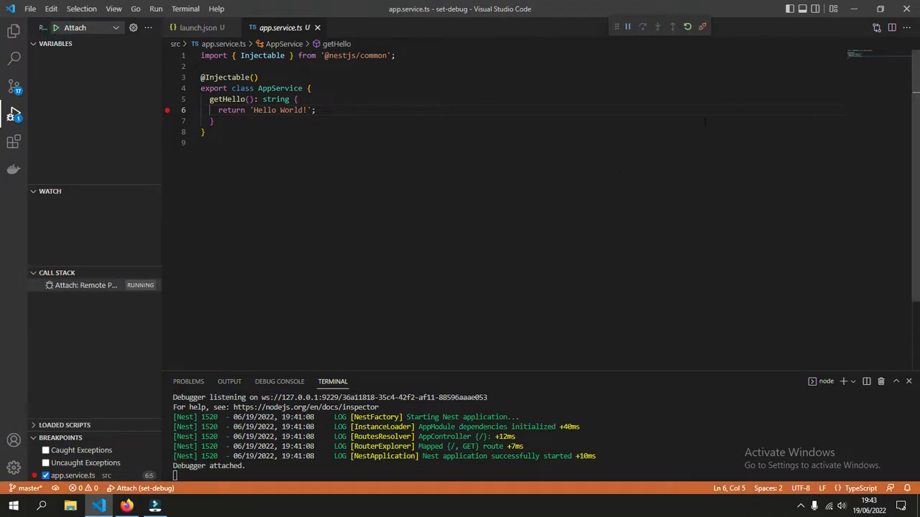
{"action": "mouse_move", "coordinate": [701, 26]}
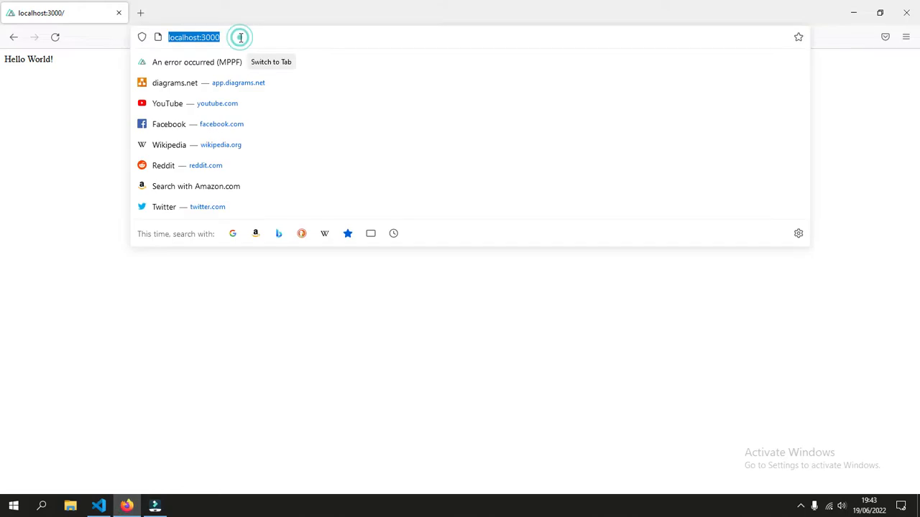
{"action": "key", "text": "Return"}
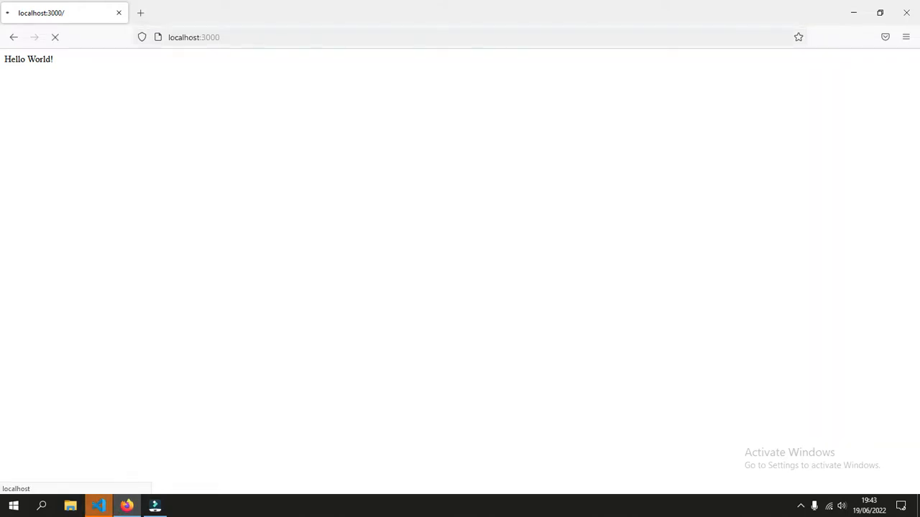
{"action": "left_click", "coordinate": [98, 506]}
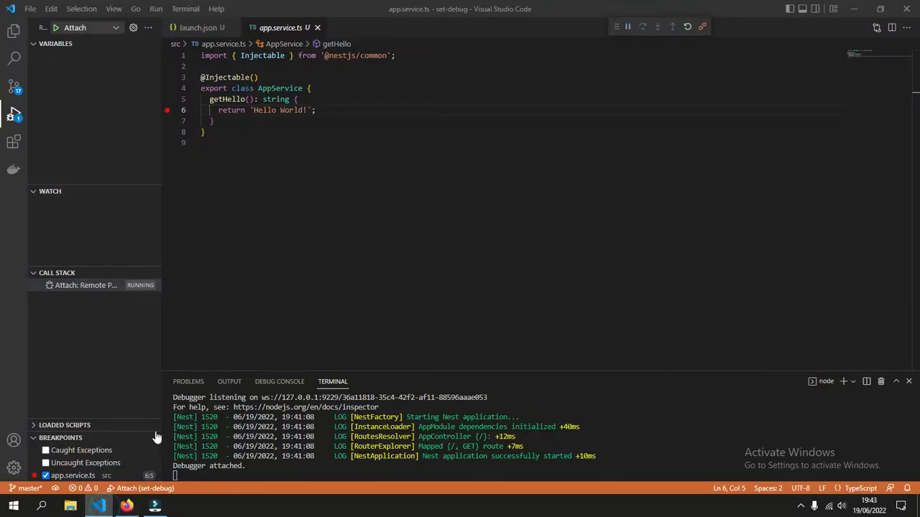